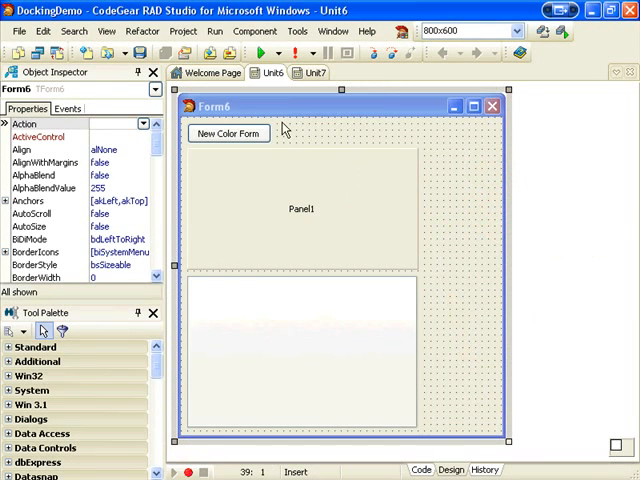
mouse_move(88, 320)
type("c")
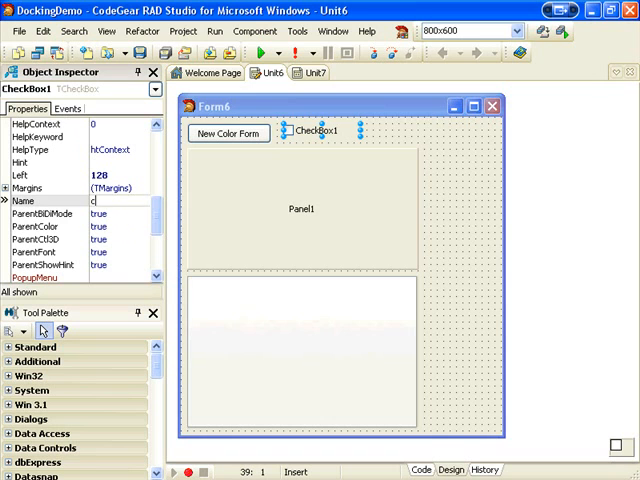
Add a cbCreateDocked checkbox captioned 'Create Docked' beside the New Color Form button
type("bCreateDocked")
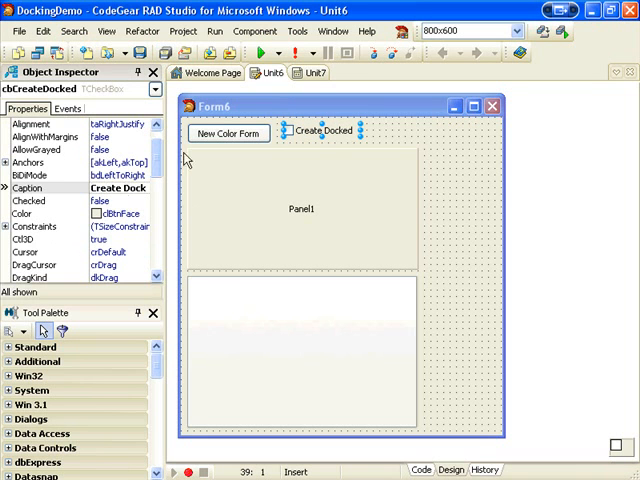
In Button1Click, declare cf: TfColorForm and call cf.Show
left_click(227, 133)
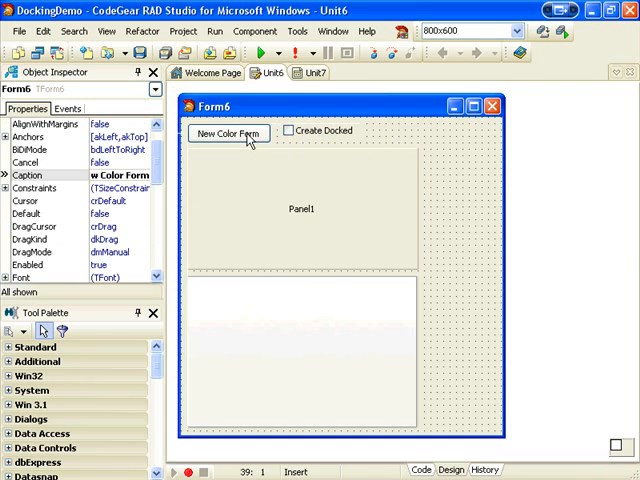
double_click(220, 131)
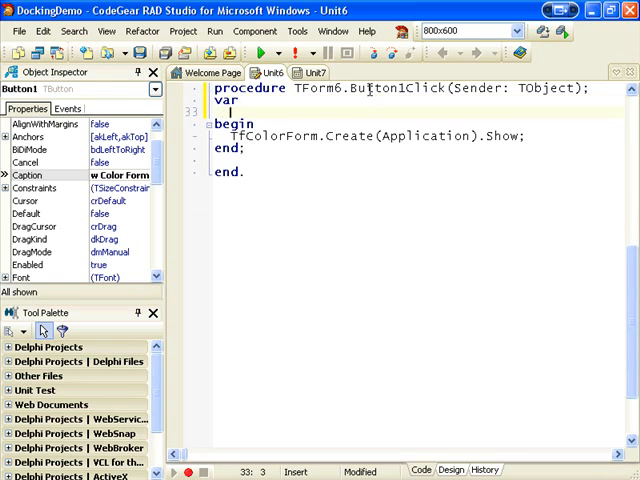
type("cf :")
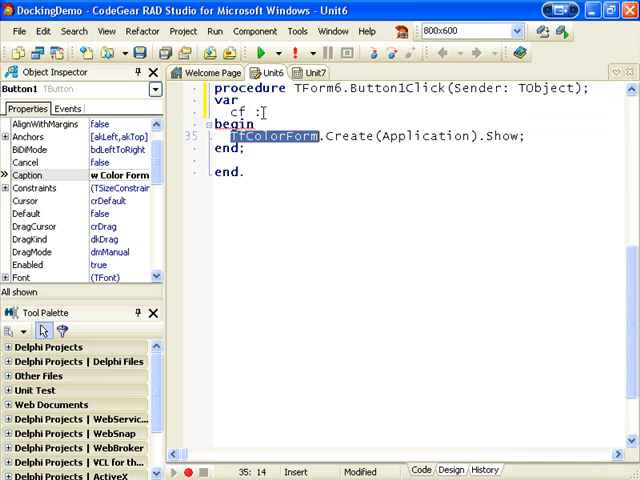
type("TfColorForm;")
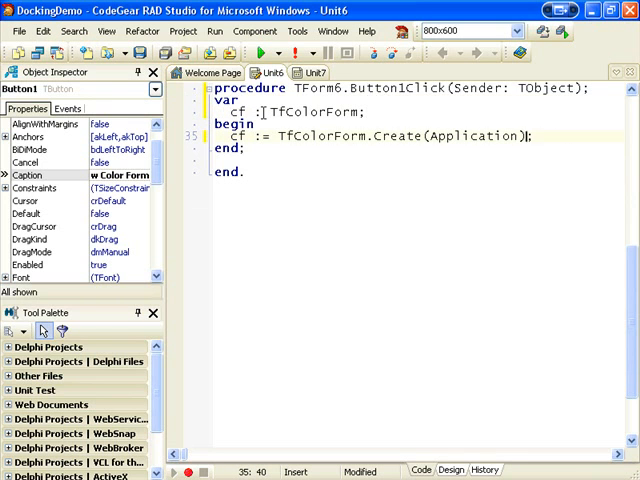
type("cf.S")
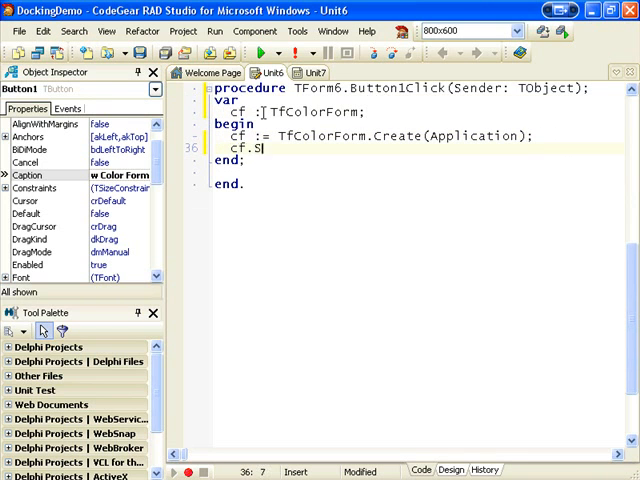
type("how;")
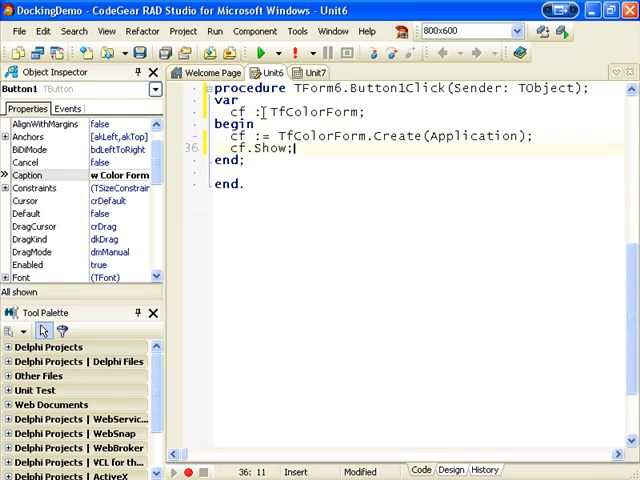
Add cf.ManualDock(PageControl1) to the handler and run the demo
type("M")
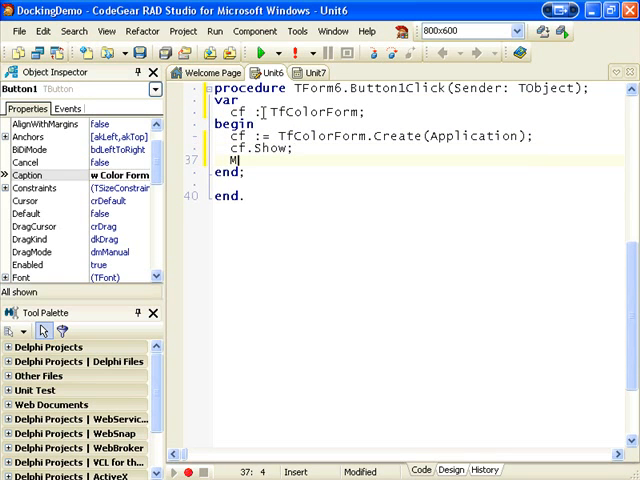
type("anual")
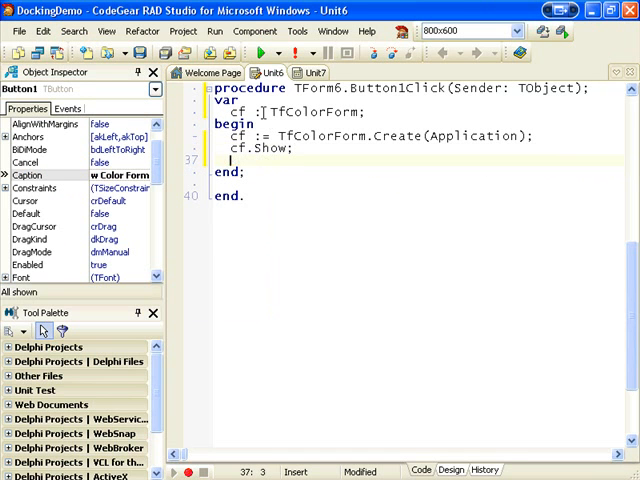
type("cf.M")
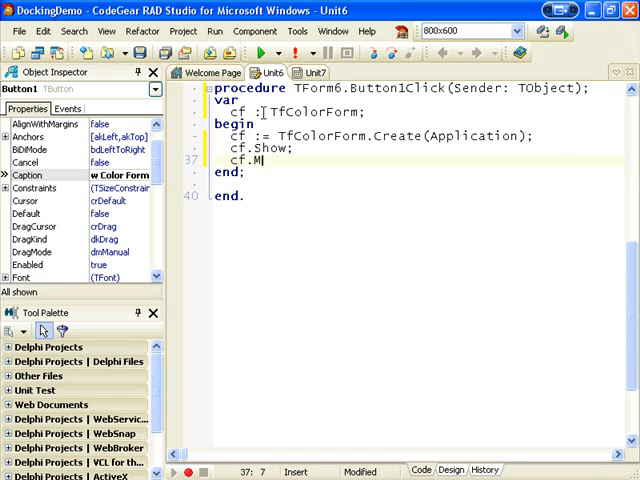
type("anualDock(P")
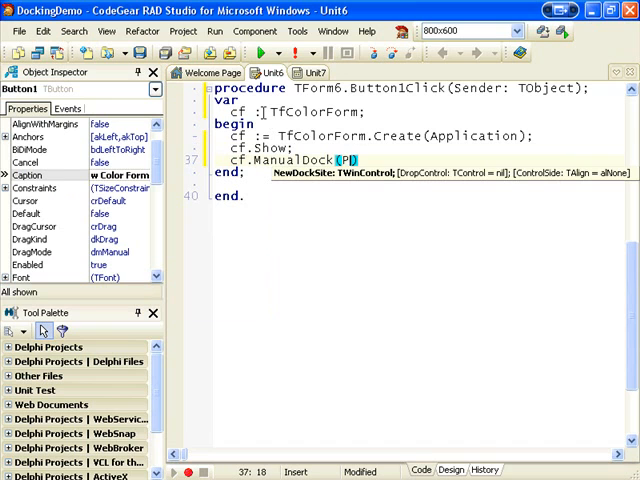
type("ageControl1")
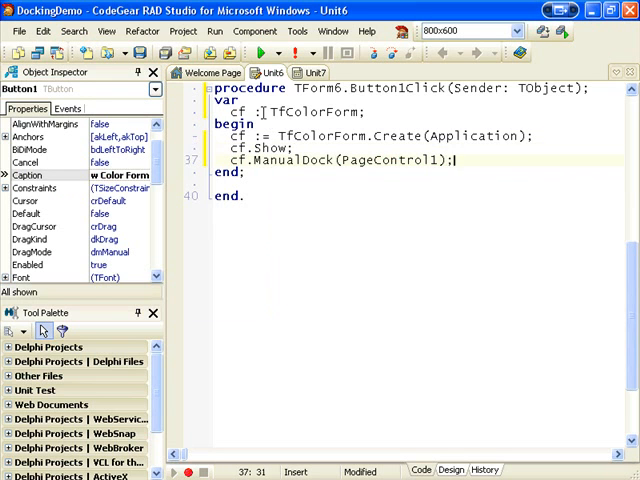
left_click(293, 54)
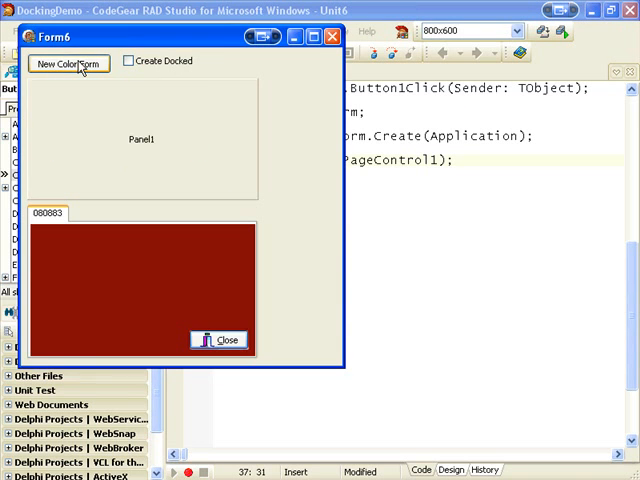
Create two more docked colour tabs in the running demo, then close it
left_click(68, 63)
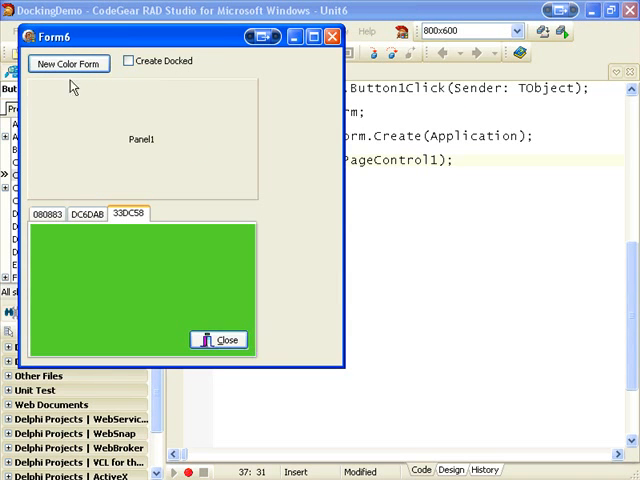
mouse_move(168, 150)
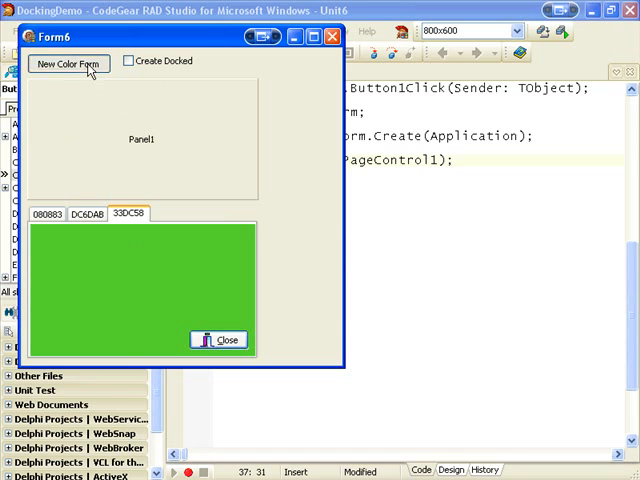
left_click(68, 63)
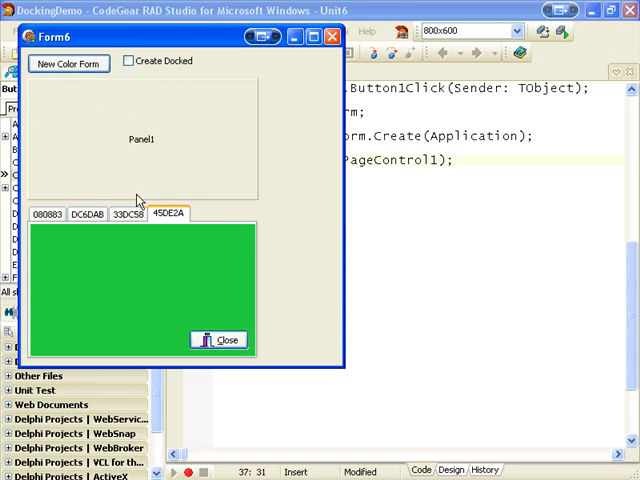
left_click(218, 339)
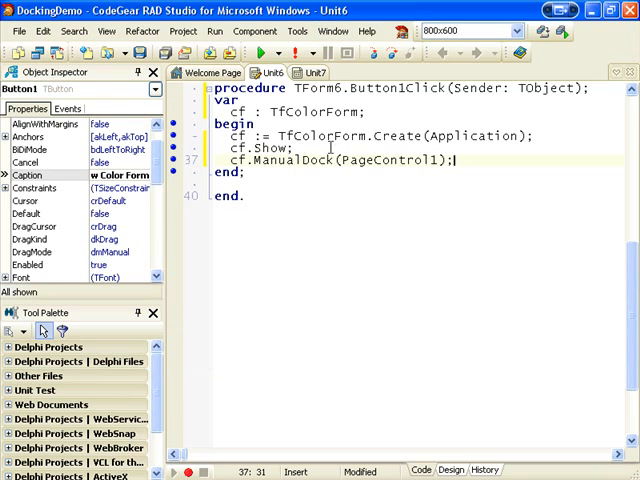
Move cf.ManualDock(PageControl1) above cf.Show and rerun the demo
left_click(208, 159)
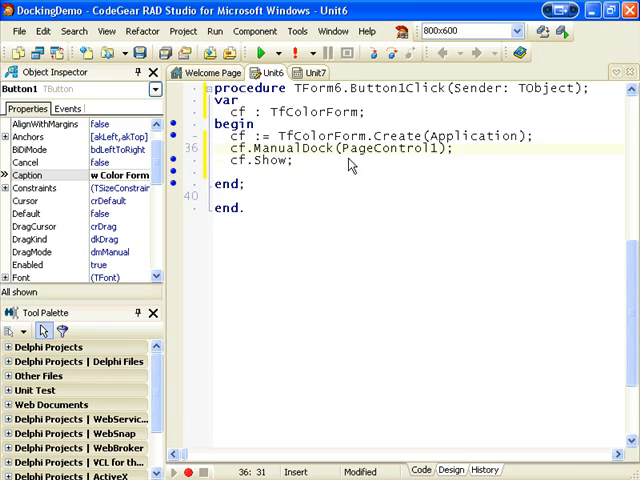
left_click(213, 183)
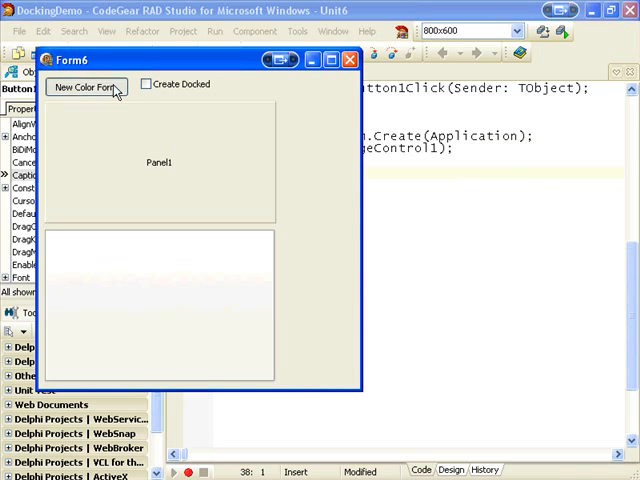
Add a docked colour form using the reordered code, then close the demo
left_click(86, 87)
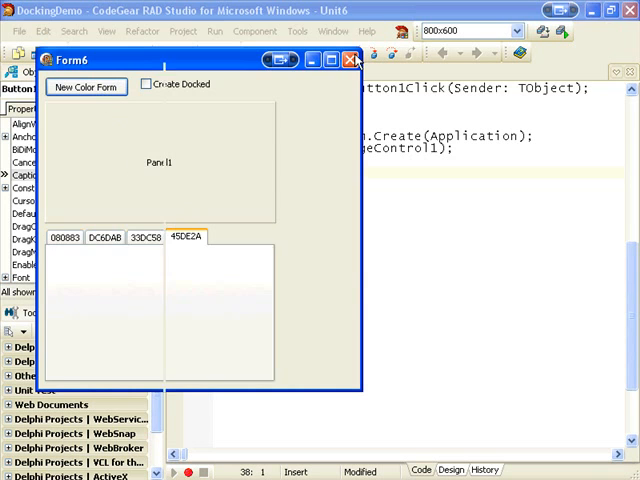
left_click(350, 60)
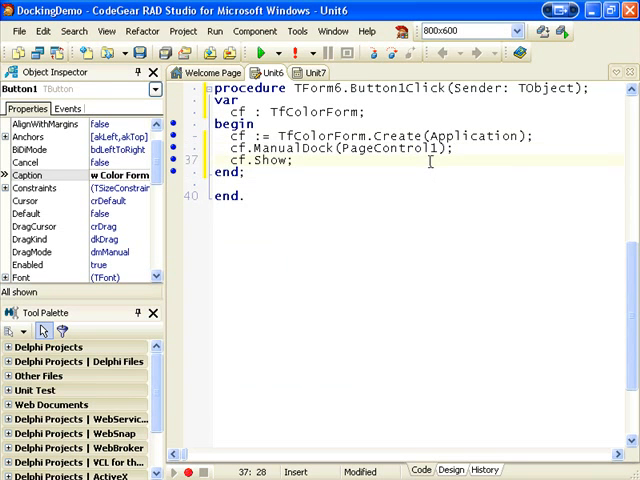
After cf.Show, add PageControl1.ActivePageIndex := PageControl1.PageCount - 1
type("PageControl1.Ac")
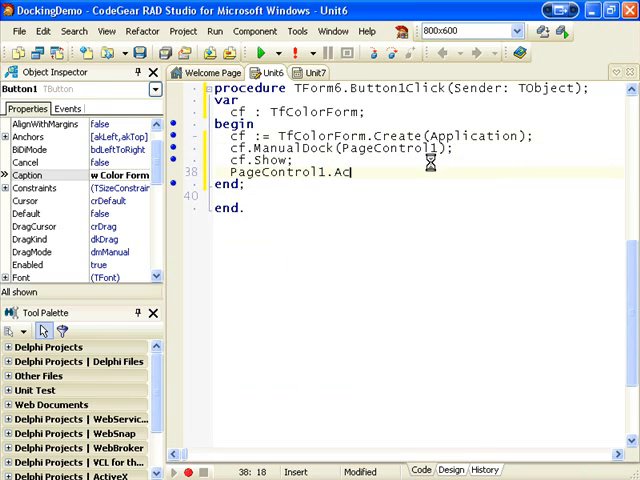
type("tivePageIndex :=")
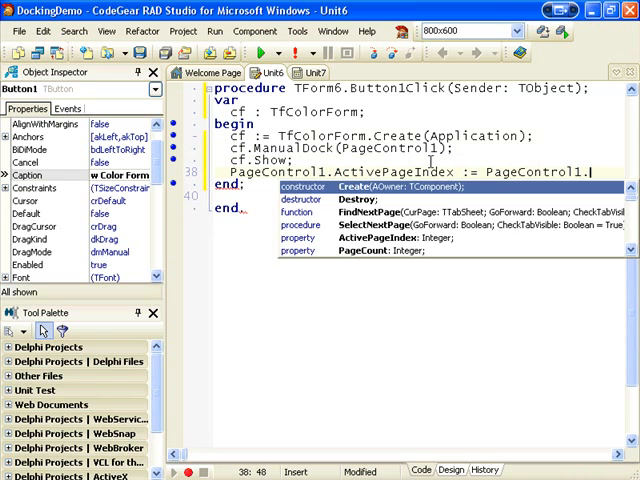
type("PageC")
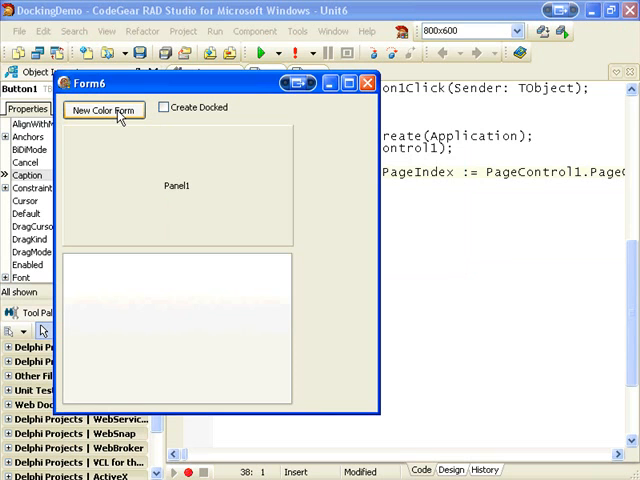
Open the newest docked tab's green page in the demo, then close it
left_click(103, 110)
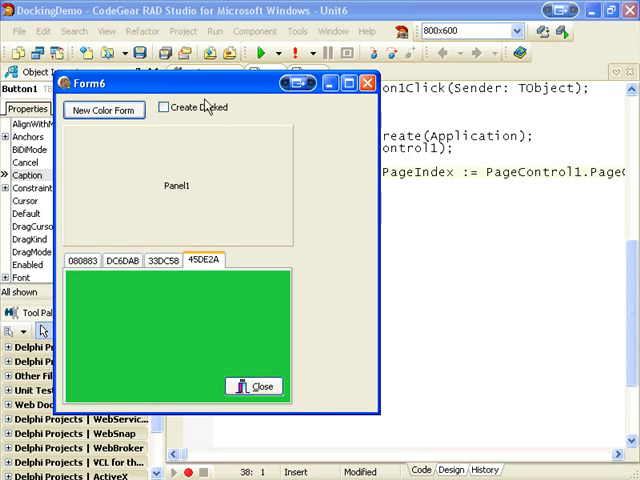
left_click(262, 386)
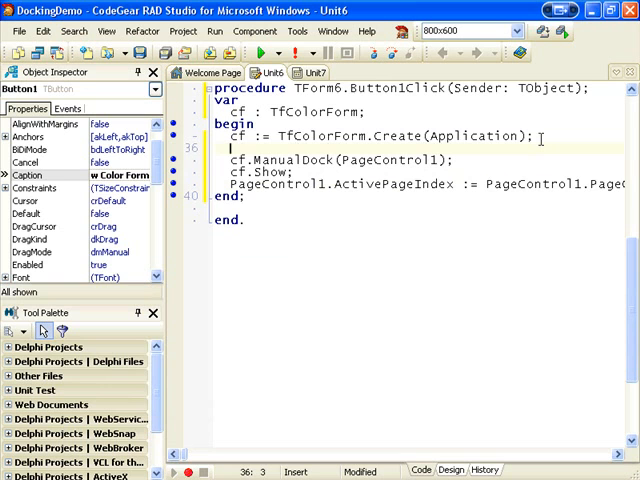
Guard the ManualDock and ActivePageIndex lines with 'if cbCreateDocked.Checked then'
type("if True then")
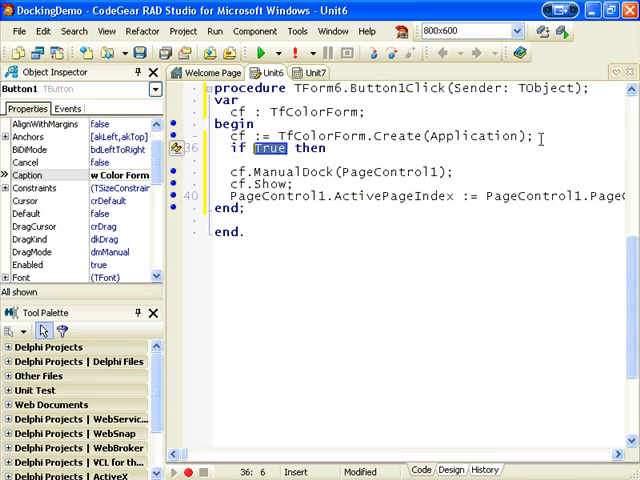
type("cbCh")
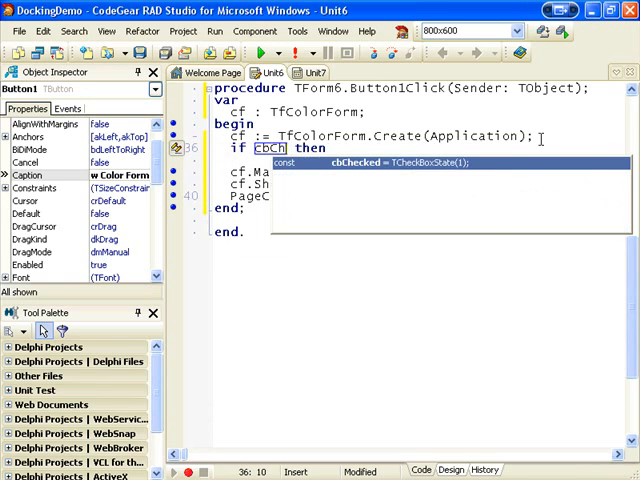
key("Backspace")
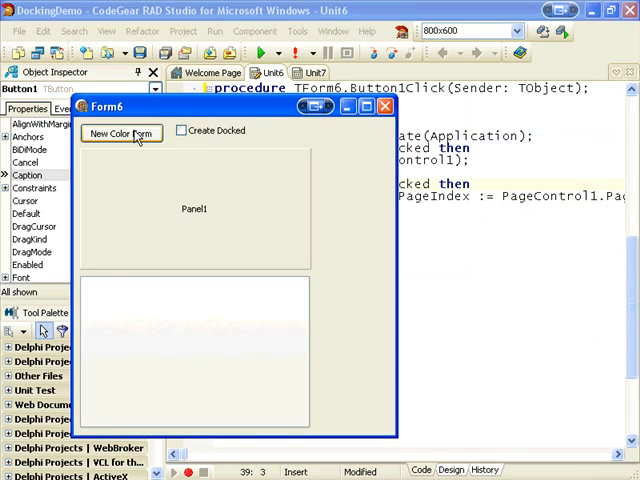
Create one floating colour form, then another docked among the tabs
left_click(120, 133)
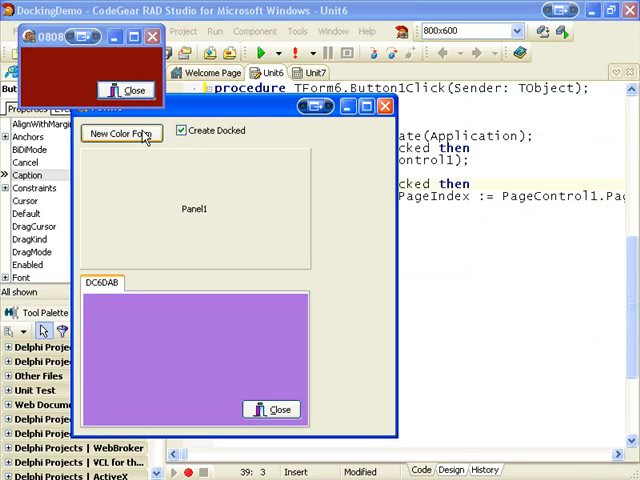
left_click(120, 131)
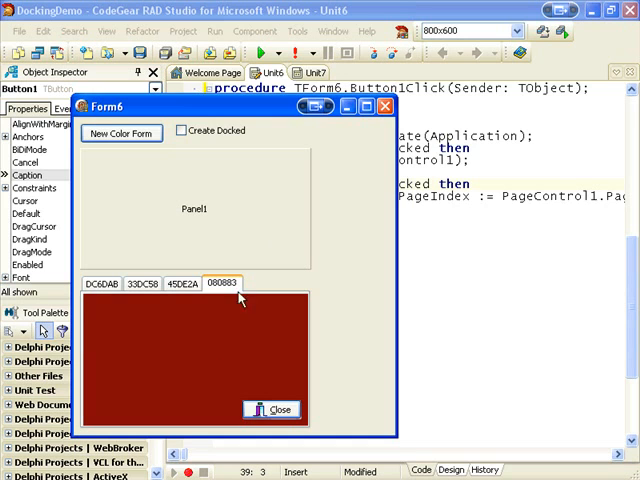
mouse_move(218, 294)
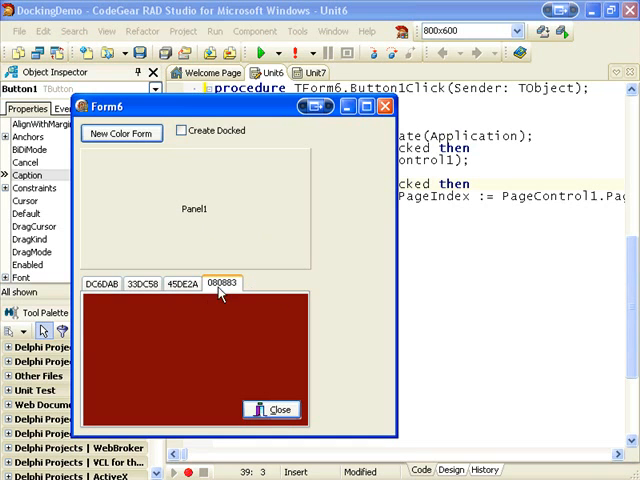
mouse_move(118, 312)
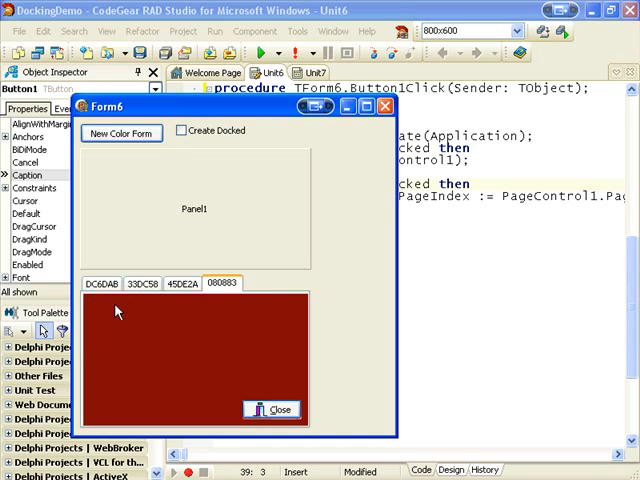
mouse_move(133, 308)
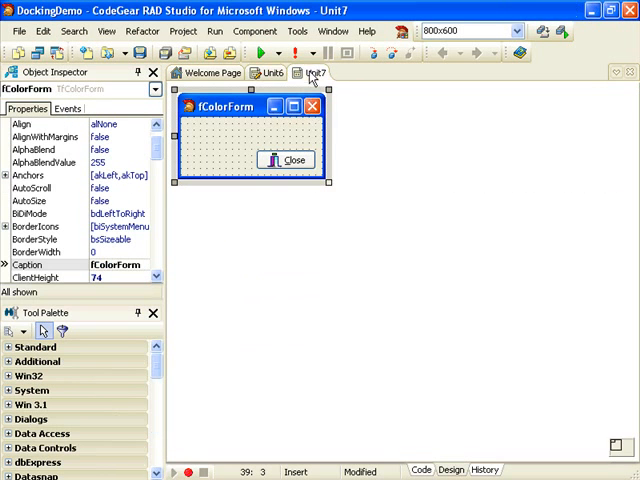
mouse_move(80, 88)
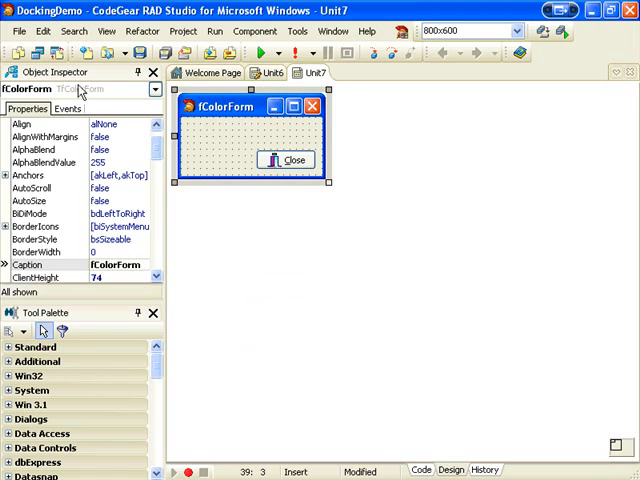
mouse_move(42, 296)
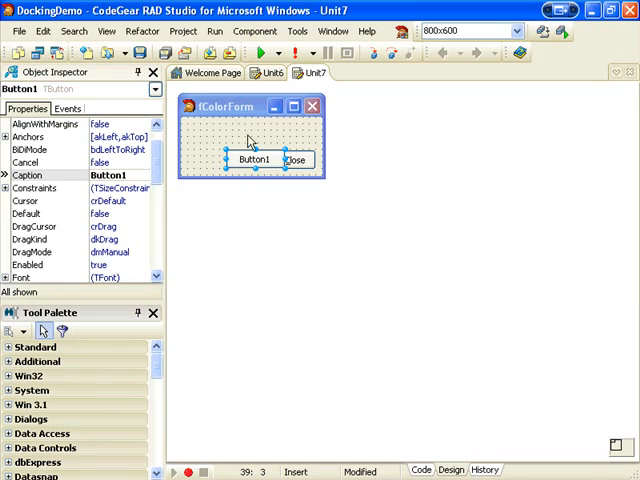
Move Close to the lower right and set the new button's Name to bFloat, Caption Float
left_click_drag(249, 159, 205, 126)
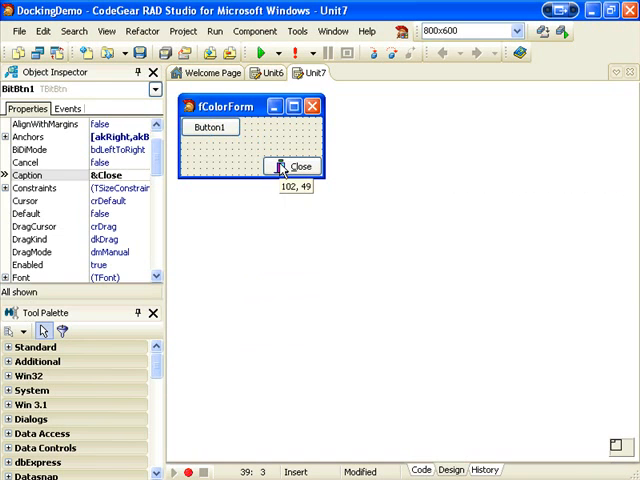
left_click(200, 127)
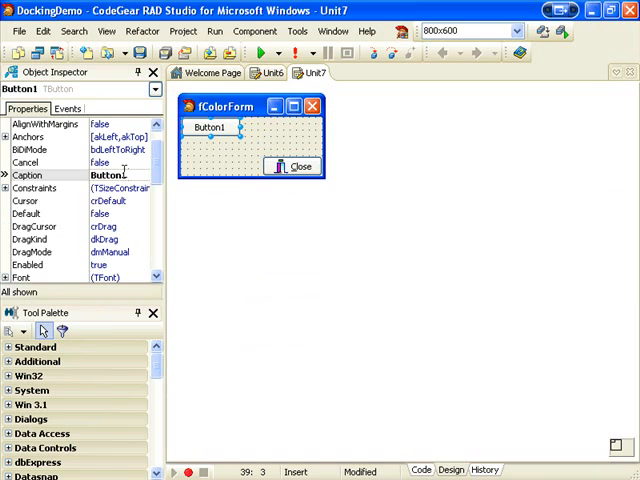
scroll("down", 3)
type("b")
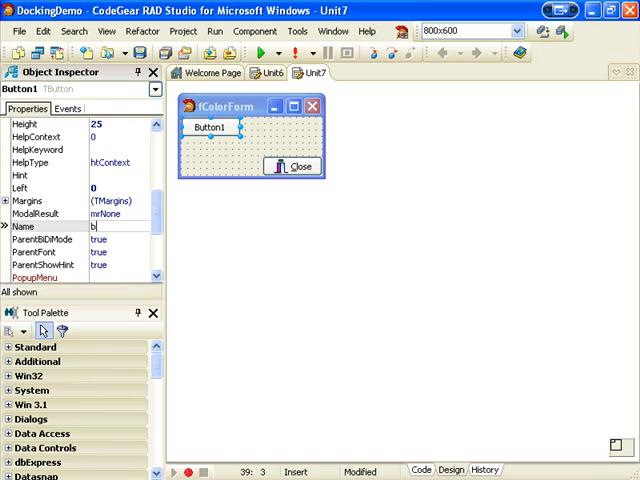
type("Float")
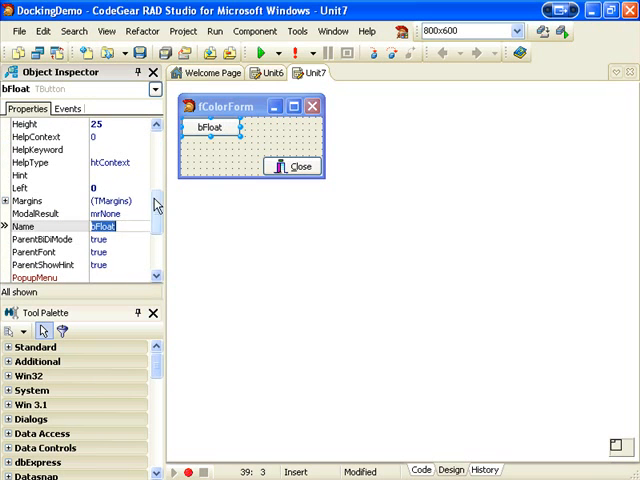
scroll("up", 3)
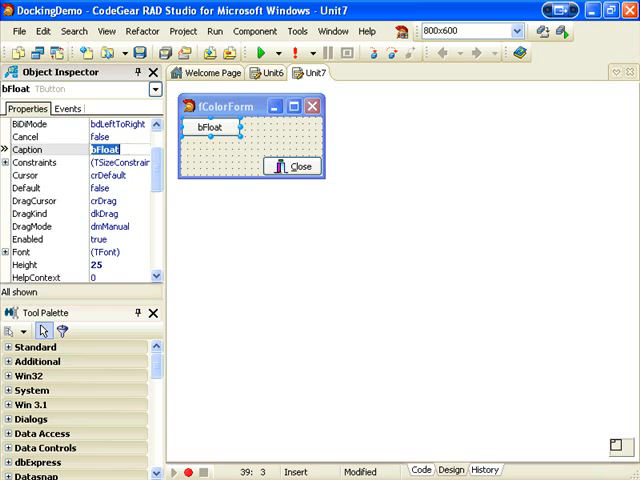
type("Float")
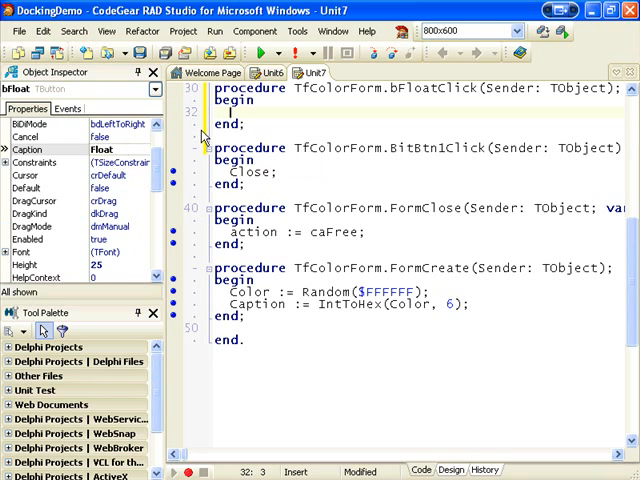
Make bFloatClick call ManualFloat(Rect(0, 0, Width, Height)), then return to the form designer
type("ManualFloat(")
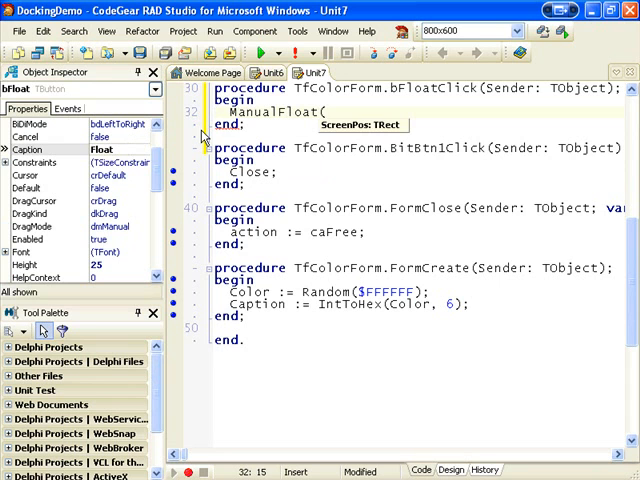
type("Rect(0, 0,")
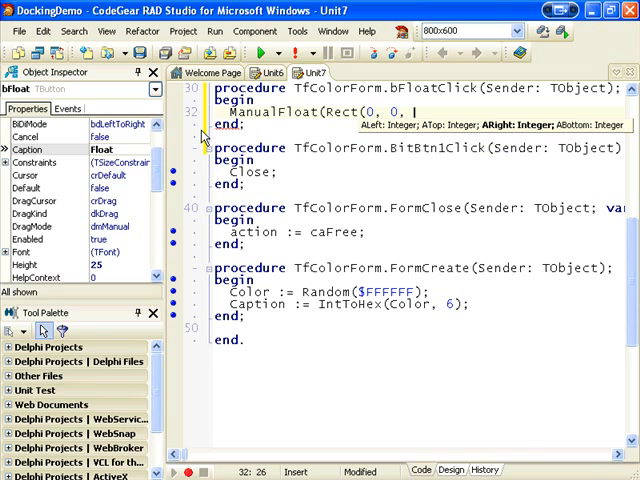
type("Width,")
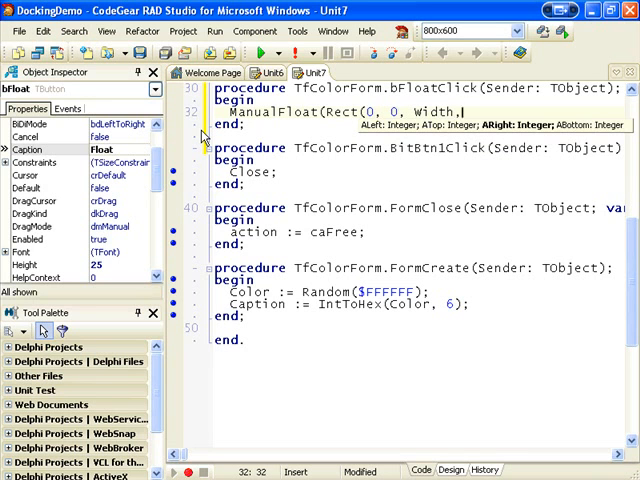
type("Height));")
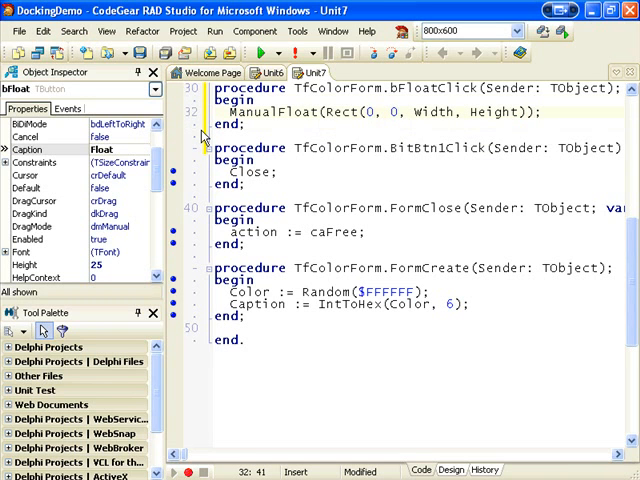
left_click(454, 470)
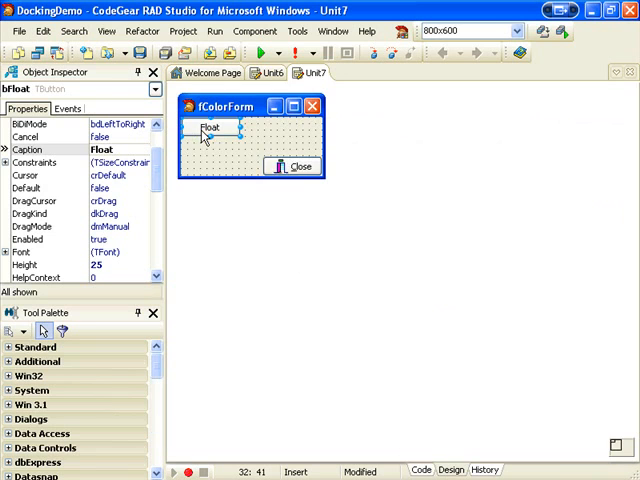
mouse_move(205, 128)
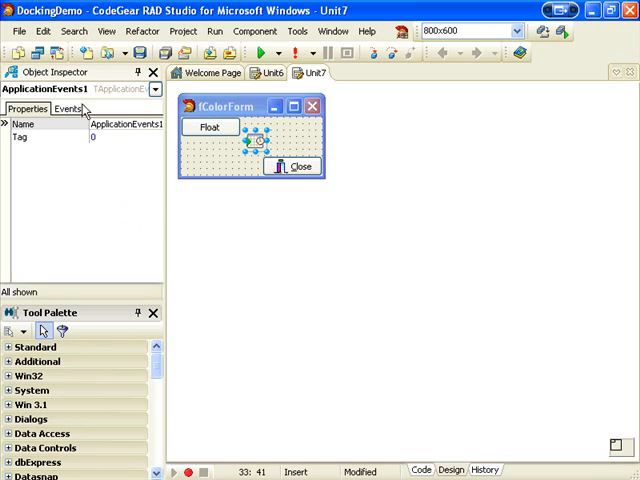
Create the ApplicationEvents1 OnIdle handler from the Object Inspector's Events tab
left_click(65, 108)
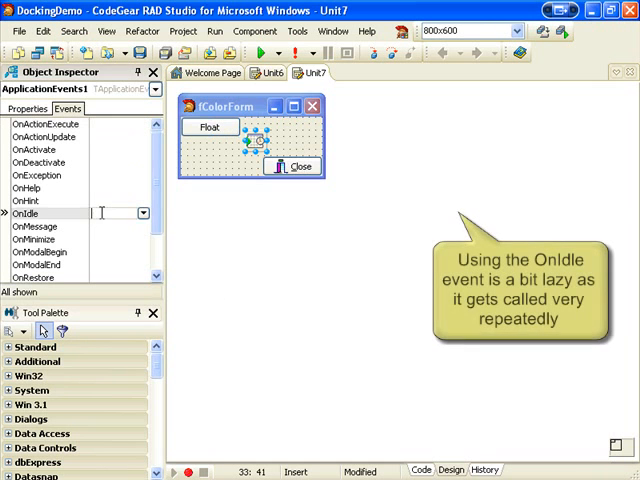
left_click(425, 470)
type("bFloat.Visible :=")
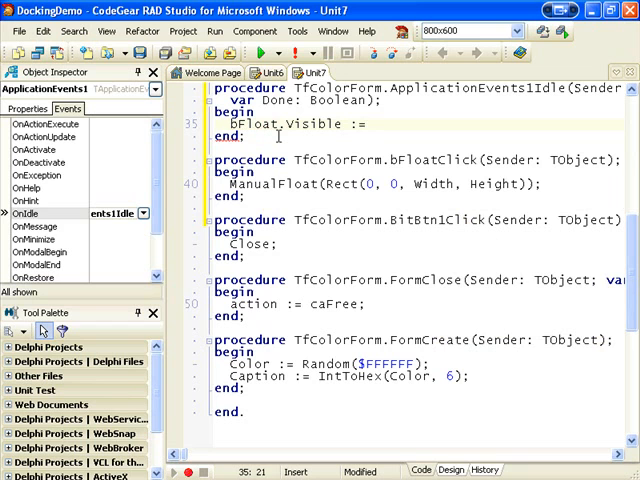
Finish the idle handler line as bFloat.Visible := not Floating;
type("not Float")
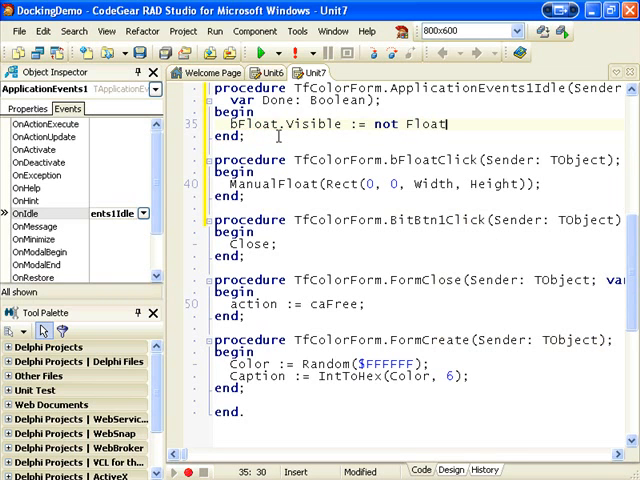
type("ing;")
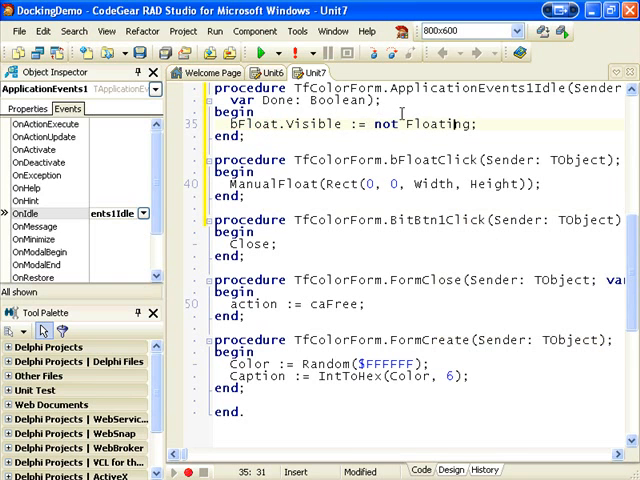
mouse_move(297, 55)
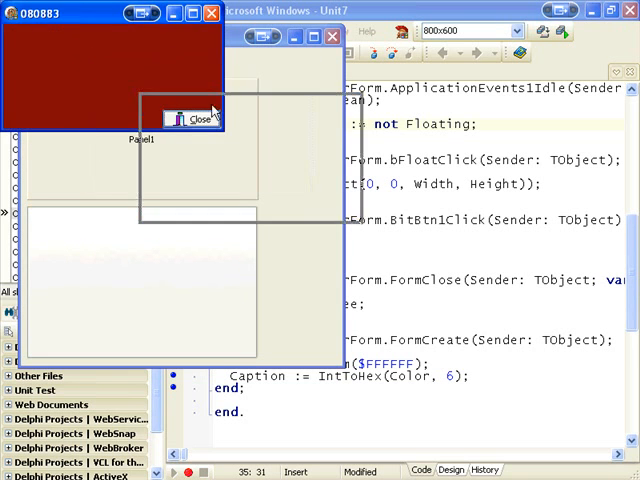
left_click(66, 64)
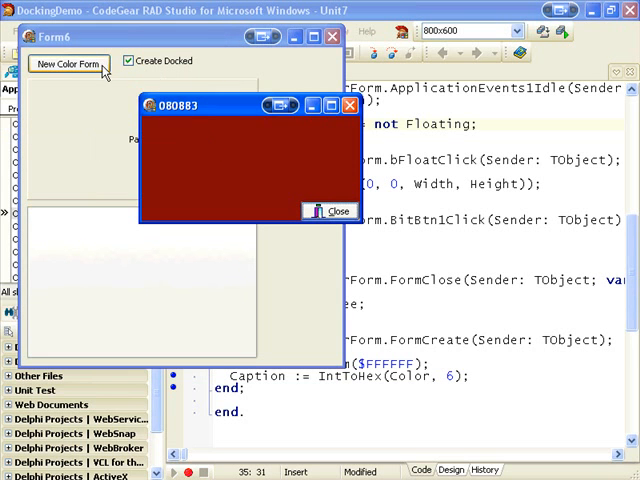
left_click(67, 64)
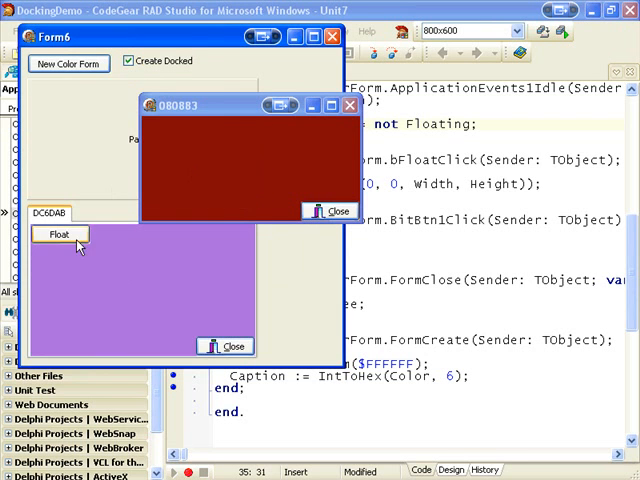
left_click(59, 234)
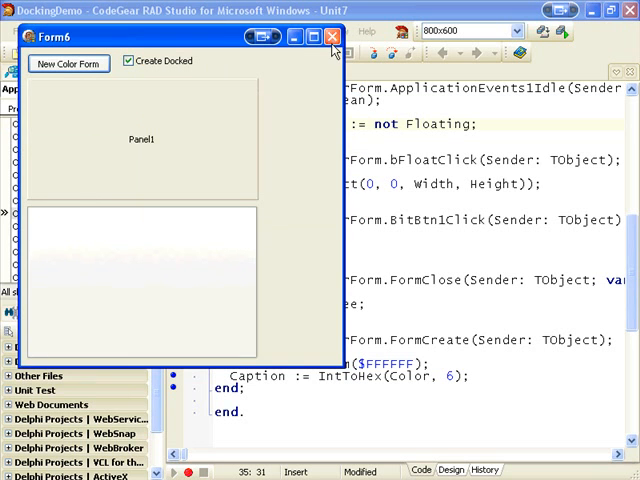
left_click(332, 36)
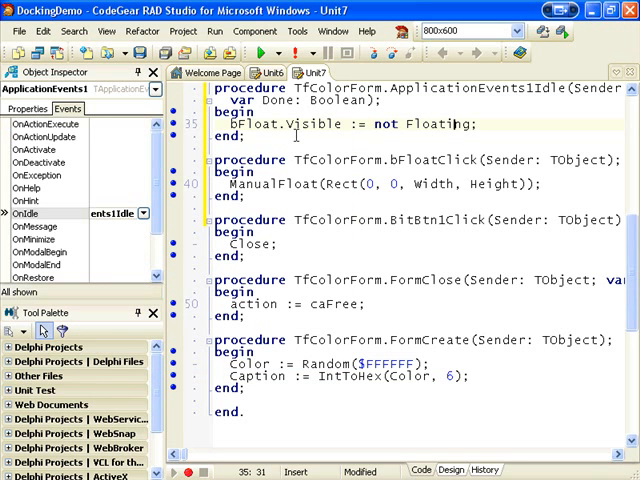
Declare public procedure WMNCLButtonDown(var Message: TMessage); message WM_NCLBUTTONDOWN in TfColorForm
scroll("up", 3)
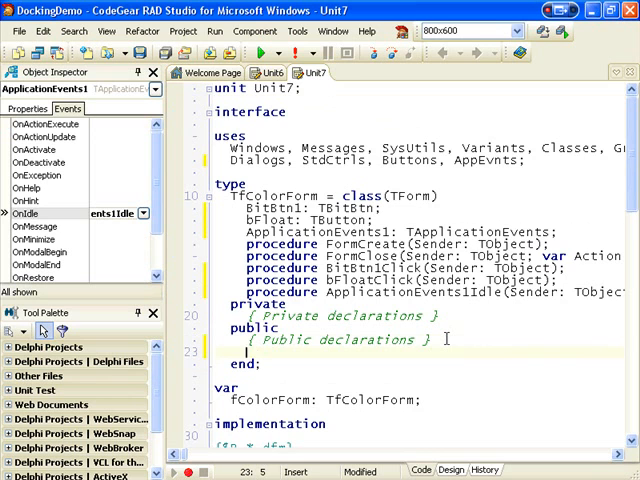
type("procedu")
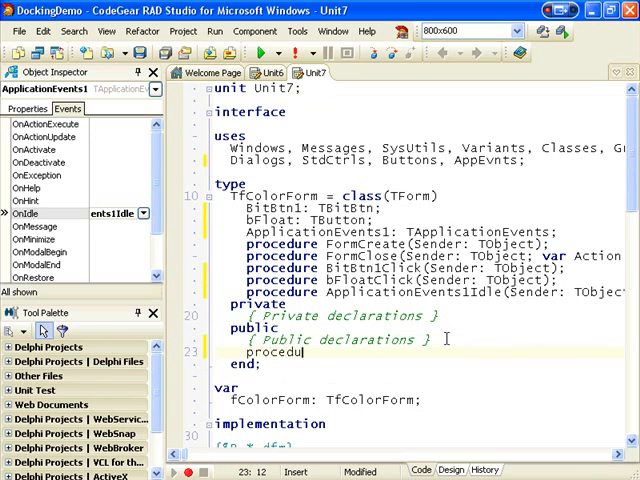
type("re")
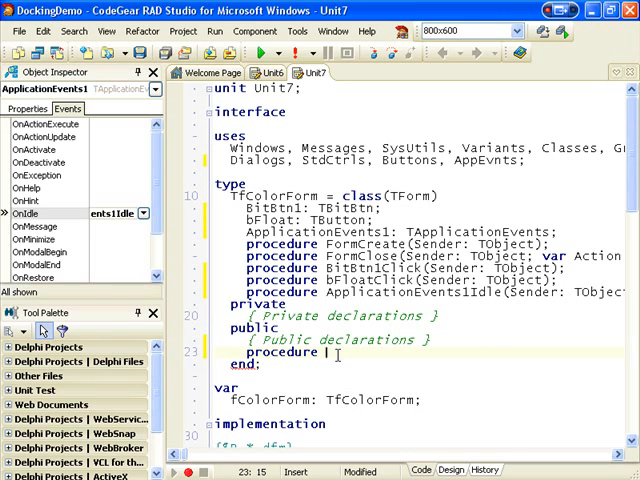
type("WNC")
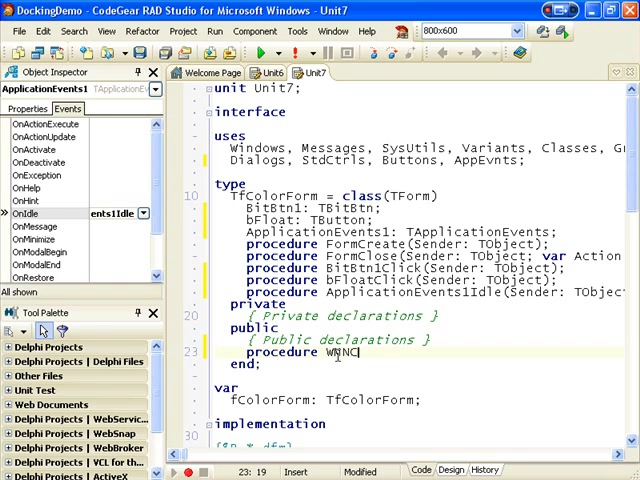
type("ButtonDown(V")
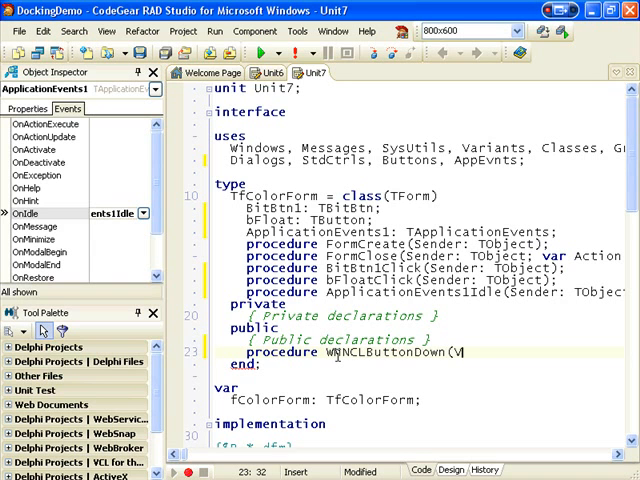
type("ar M")
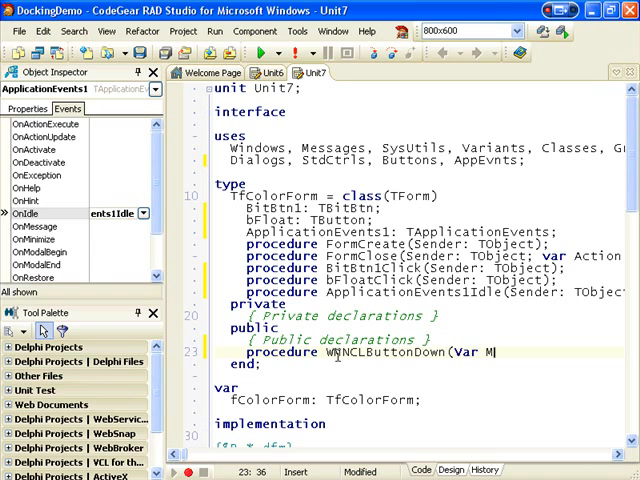
type("essage :")
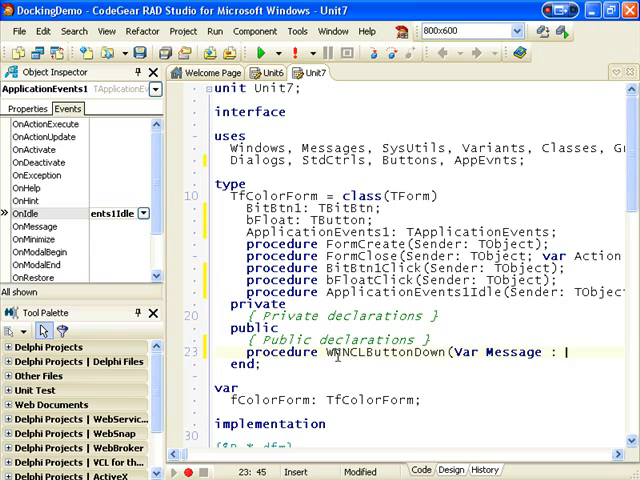
type("TMessage); message WM")
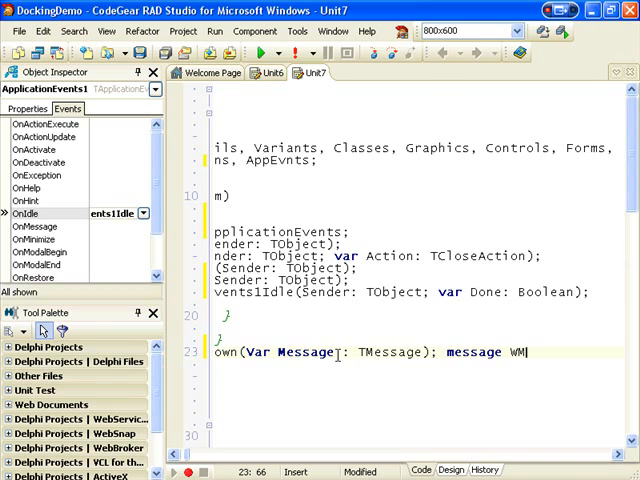
type("_")
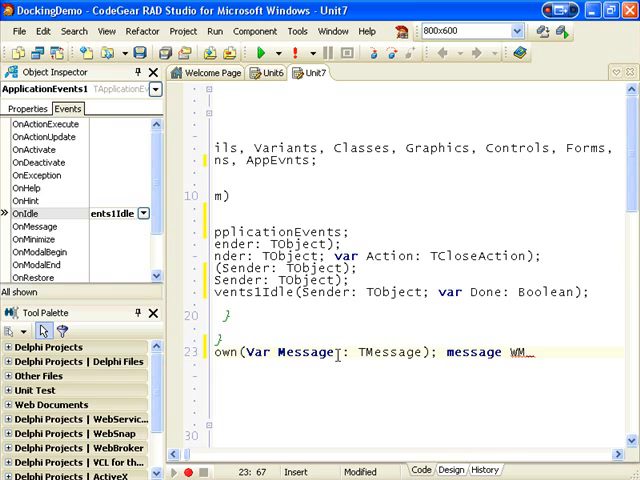
type("NCLB")
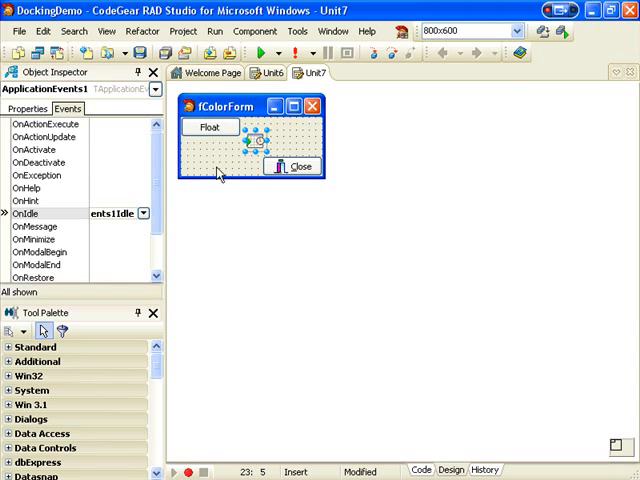
left_click(250, 140)
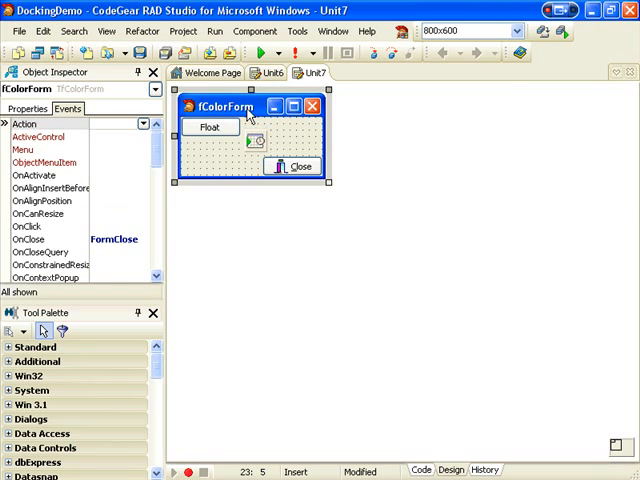
left_click(421, 470)
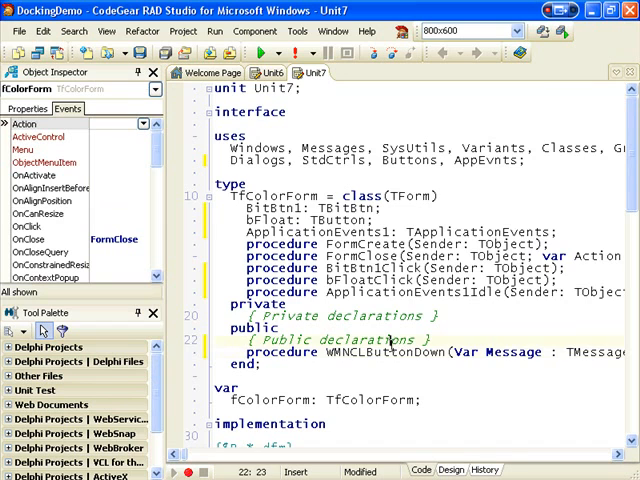
Write inherited; UndockedLeft := Left; UndockedTop := Top; in the WMNCLButtonDown body
scroll("down", 3)
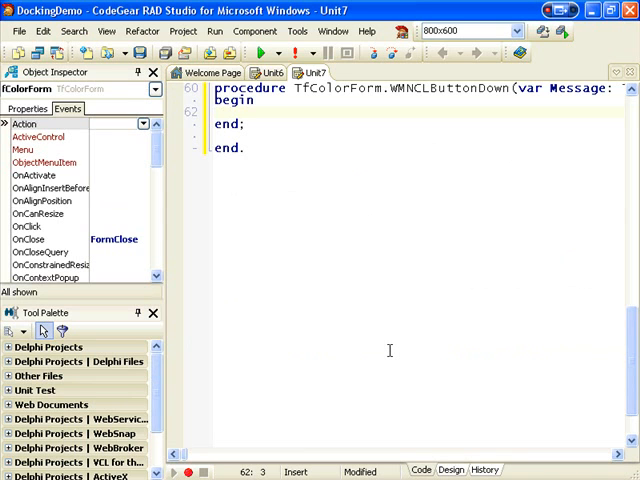
type("inherited;")
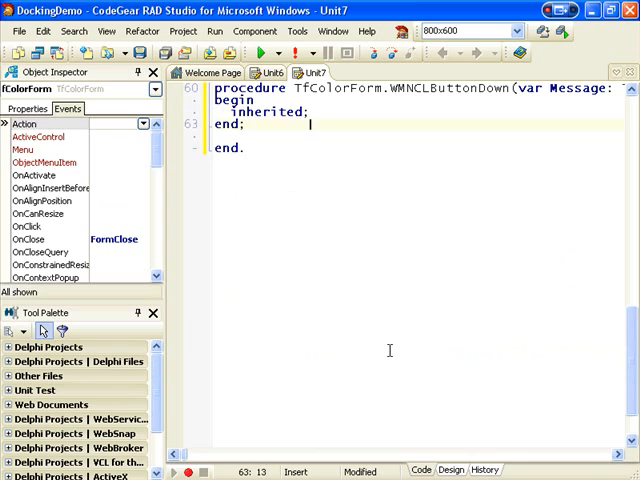
left_click(220, 125)
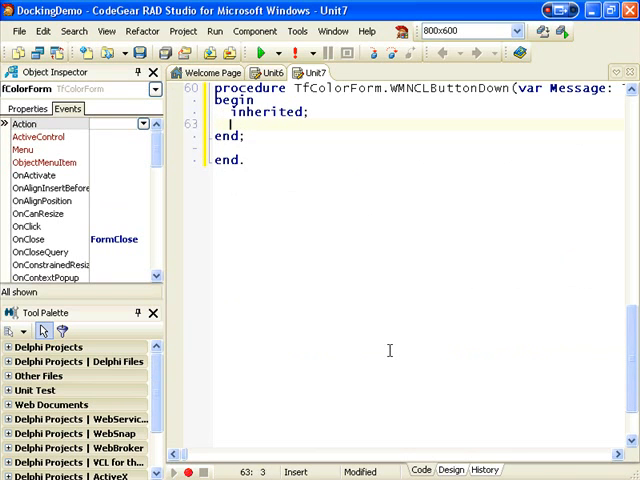
type("Undox")
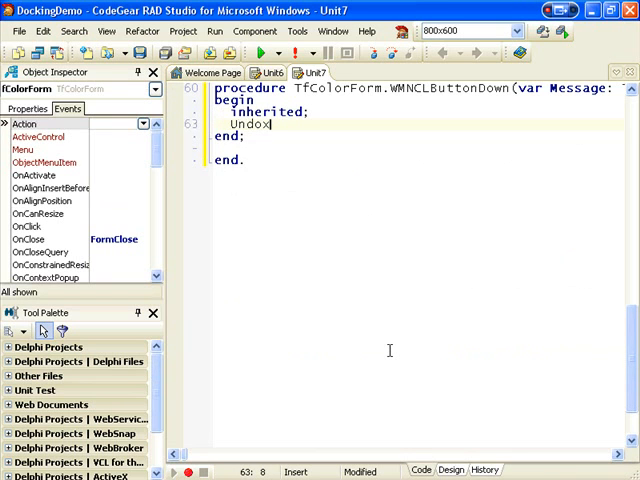
type("ked")
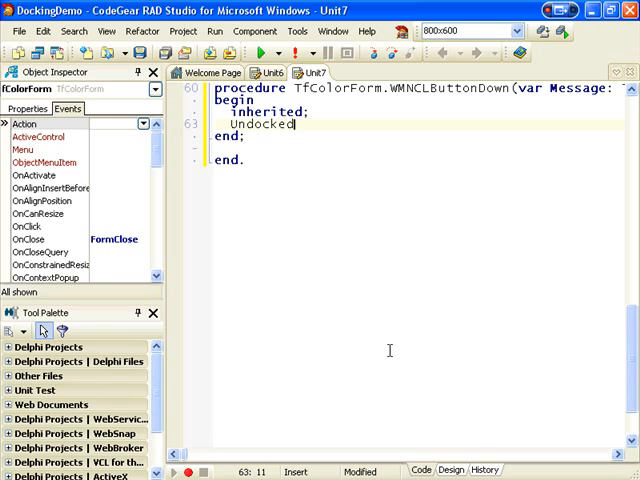
type("Wid")
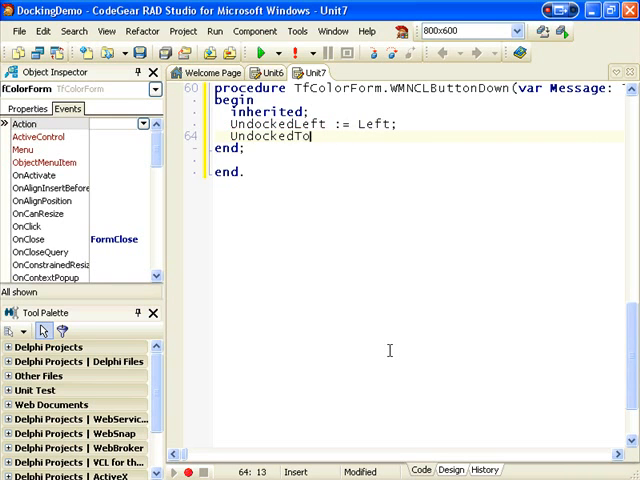
type("p := Top")
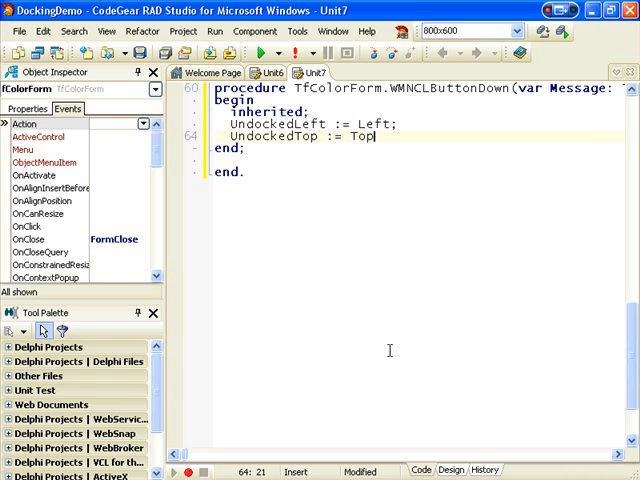
type(";")
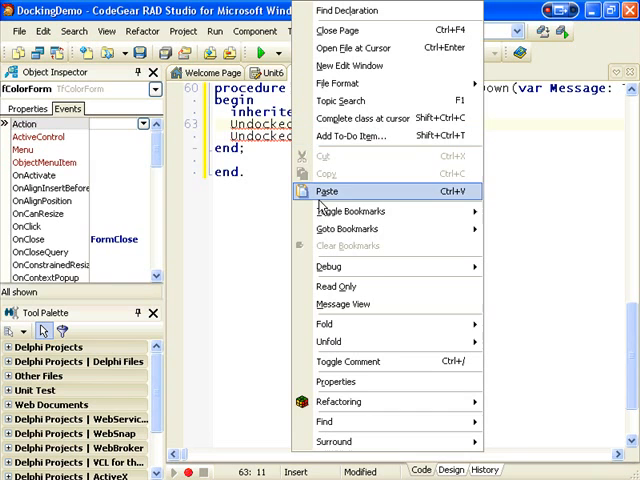
mouse_move(345, 401)
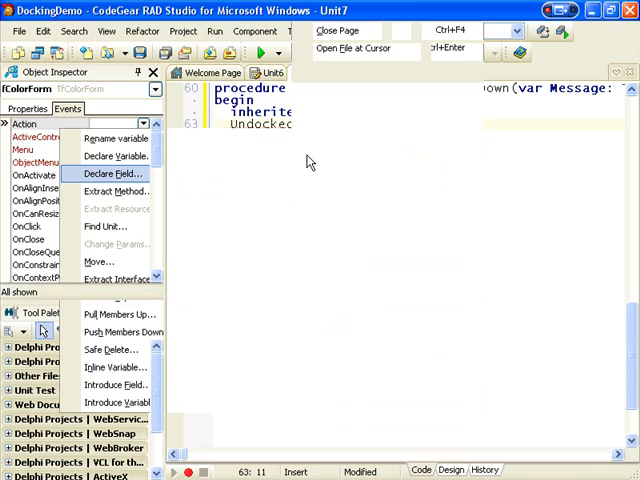
Declare UndockedLeft and UndockedTop as private Integer fields using Refactoring > Declare Field
left_click(116, 173)
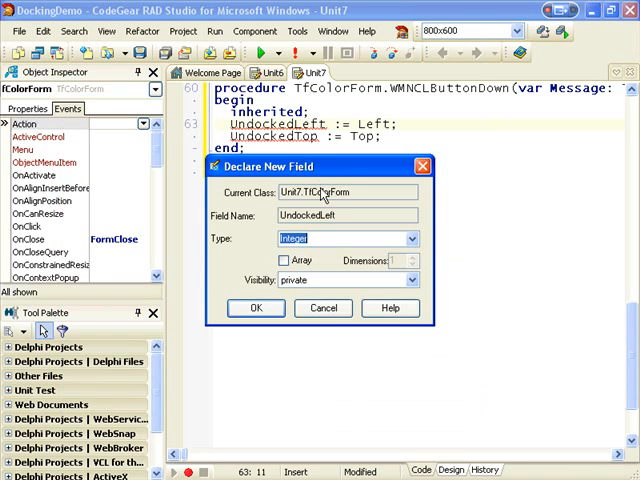
left_click(256, 307)
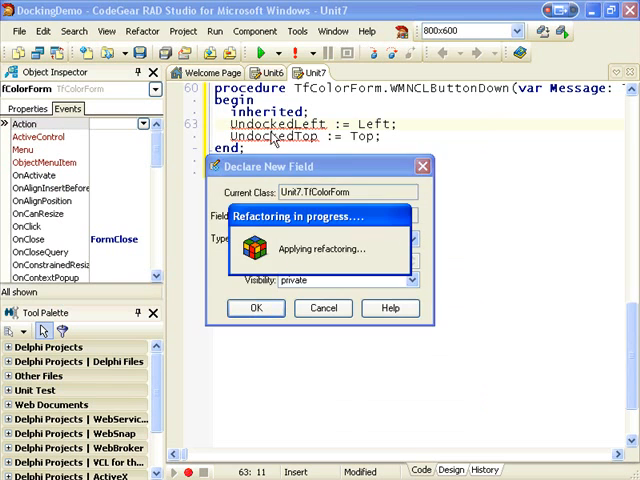
left_click(256, 308)
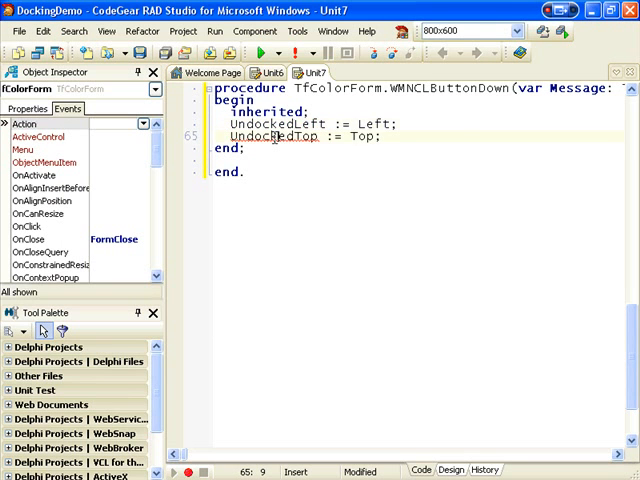
right_click(280, 137)
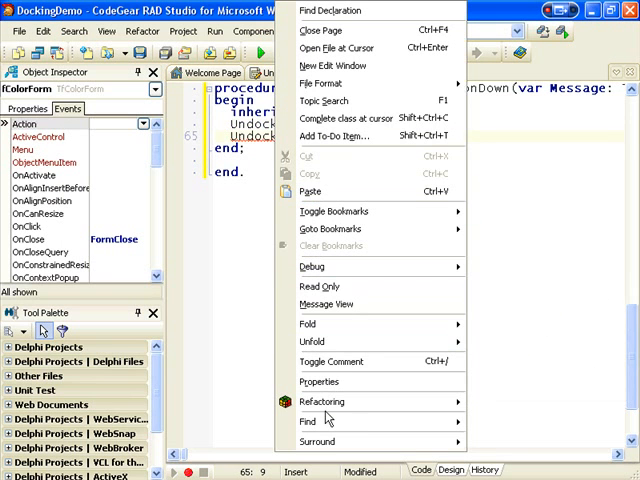
mouse_move(322, 401)
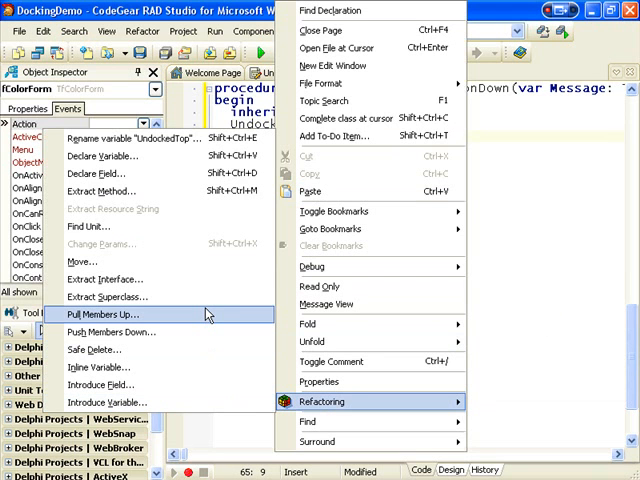
left_click(95, 159)
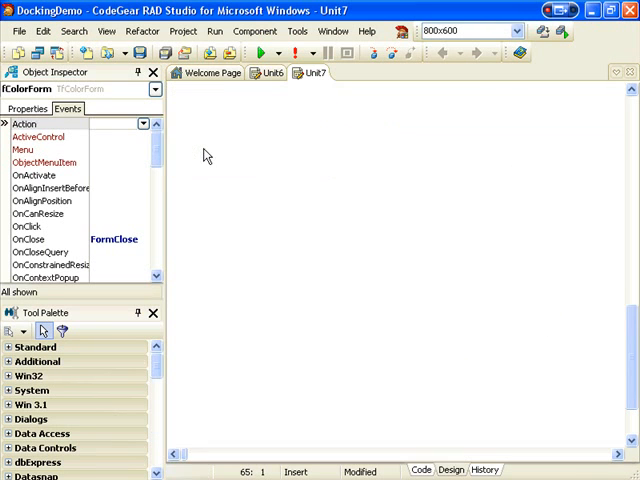
Check FormCreate's UndockedLeft := Left and UndockedTop := Top lines, then scroll up to bFloatClick
left_click(422, 470)
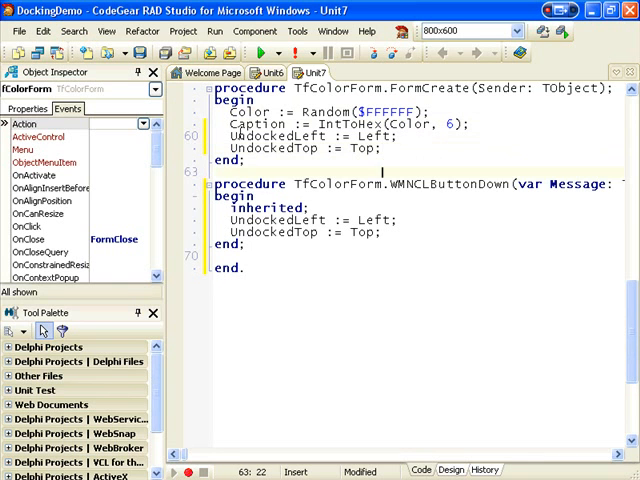
left_click(382, 151)
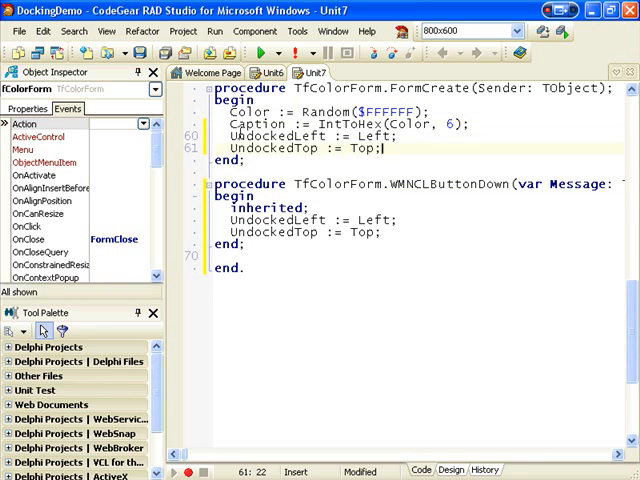
scroll("up", 3)
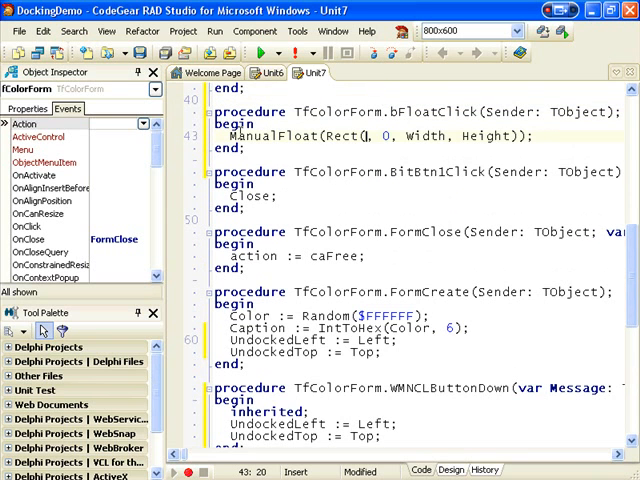
Rewrite the ManualFloat Rect using UndockedLeft, UndockedTop, UndockWidth and UndockHeight, then run the demo
type("UndoeckedLeft")
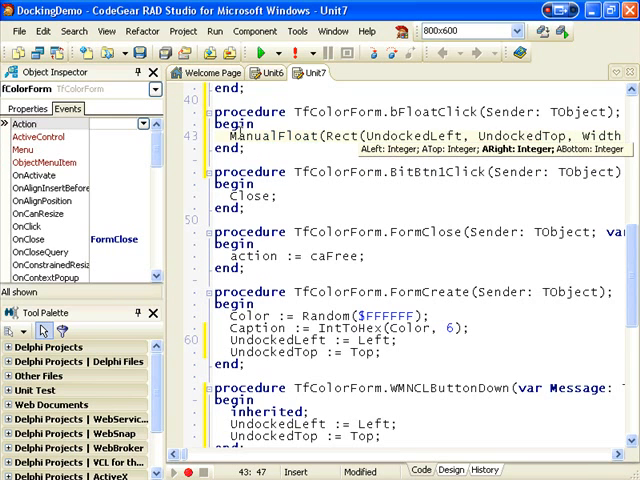
scroll("right", 3)
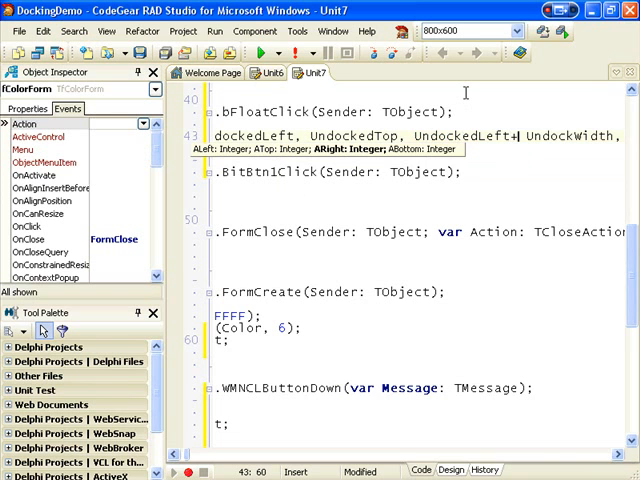
scroll("right", 3)
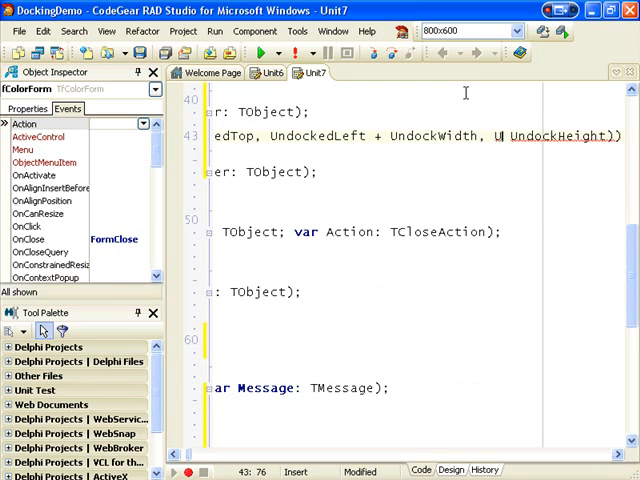
type("UndockedTop, Undoc")
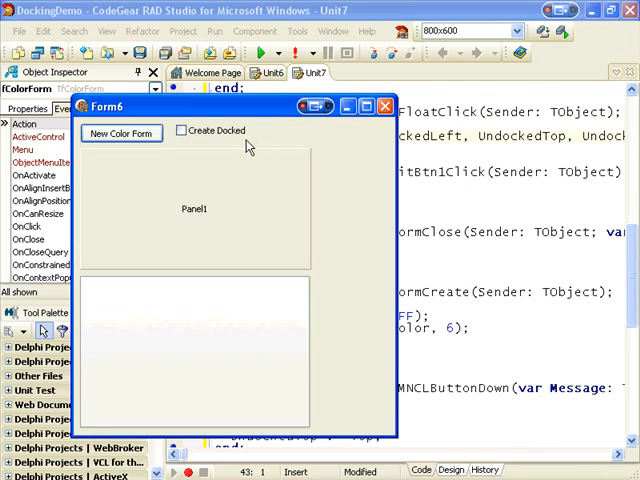
Create one floating and several docked colour forms in the running demo
left_click(121, 133)
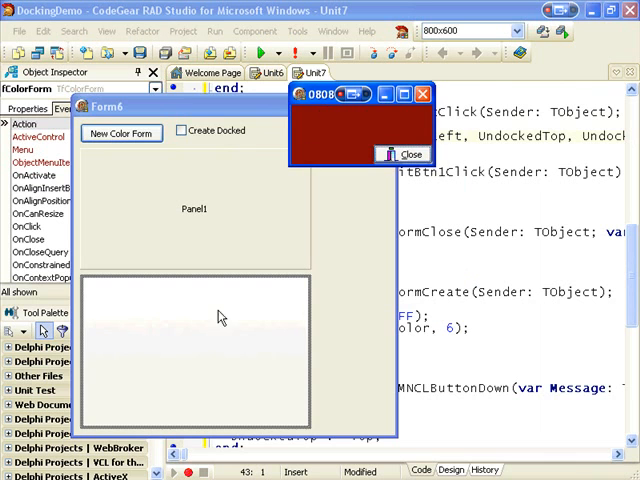
mouse_move(109, 308)
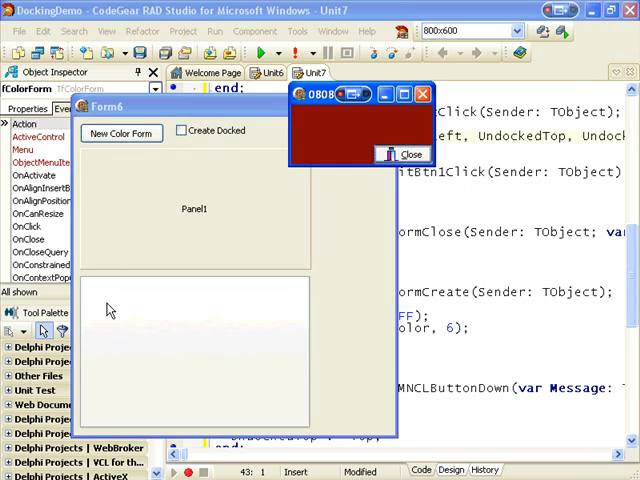
left_click(120, 132)
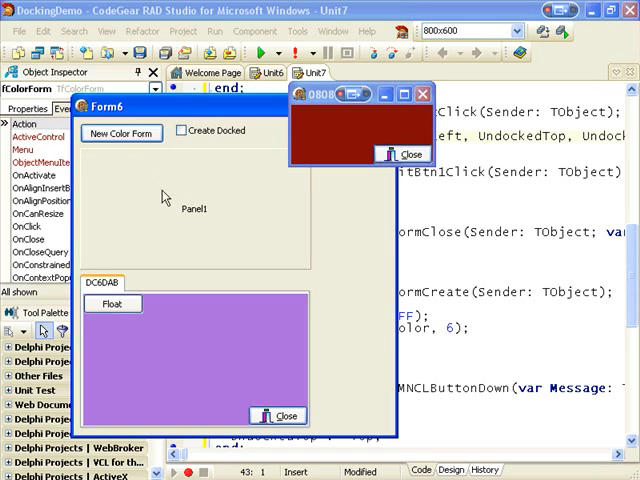
left_click(120, 133)
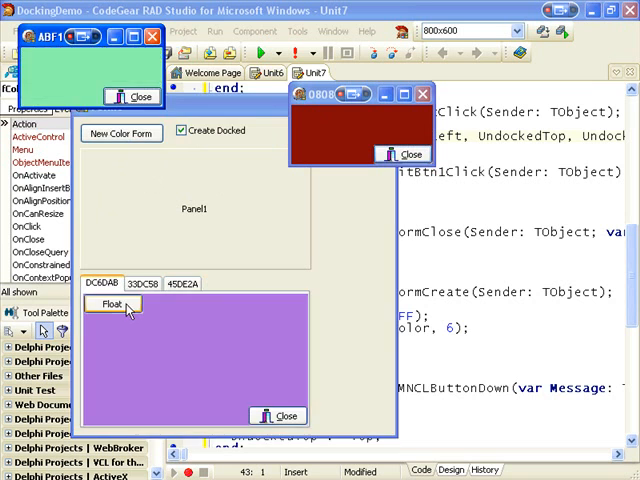
Float the two docked colour forms, then close the demo and return to the code
left_click(113, 304)
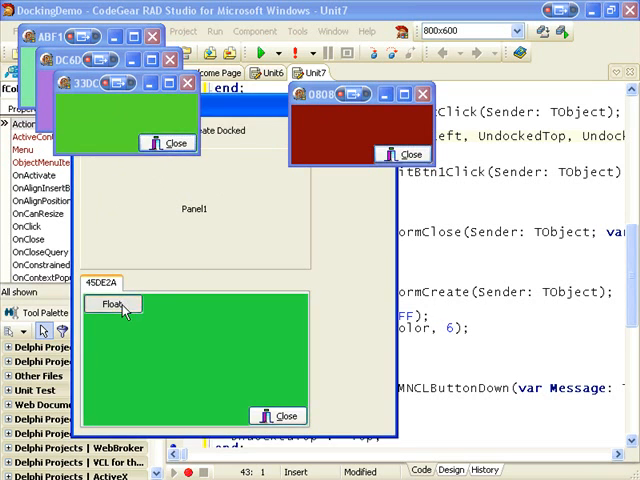
left_click(113, 304)
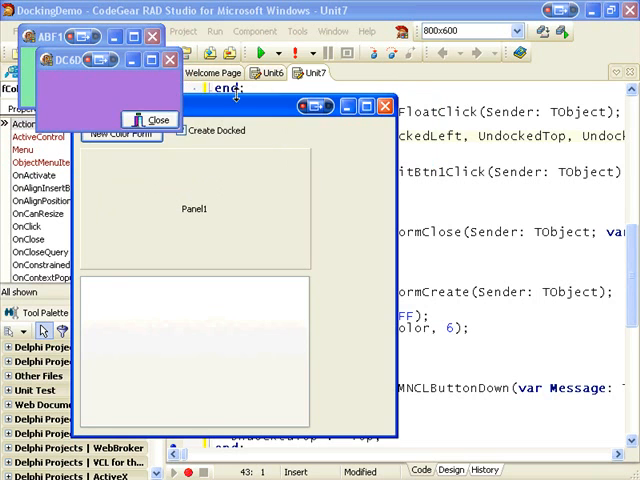
left_click(154, 119)
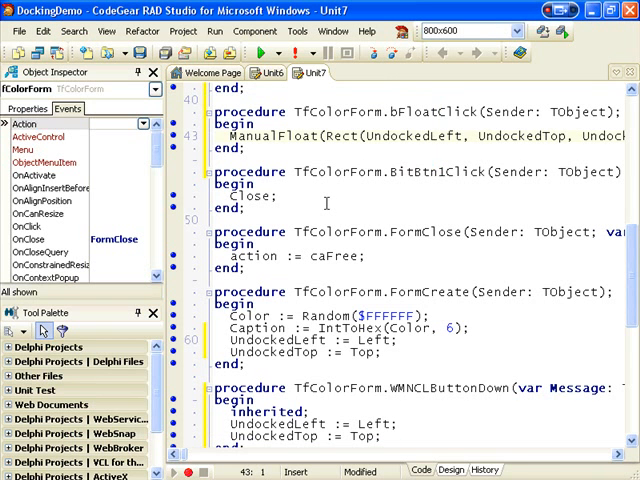
left_click(215, 208)
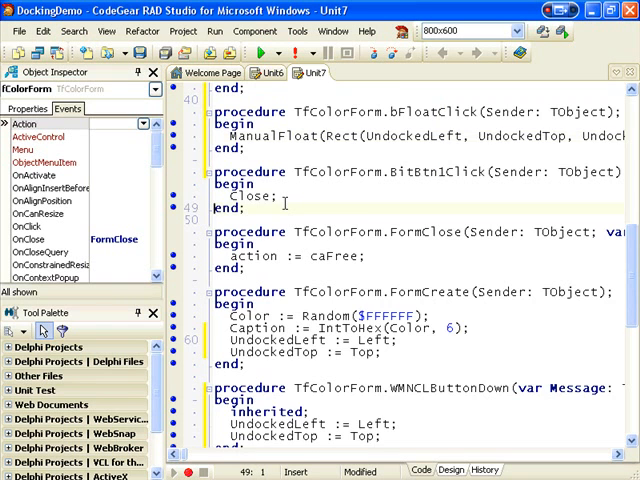